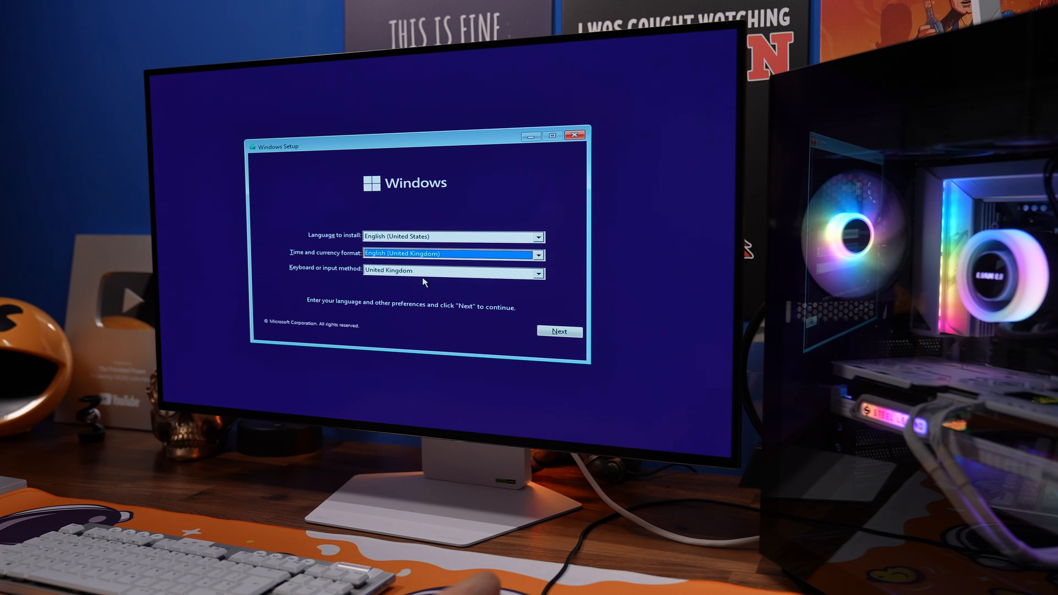
Reach the B650E AORUS STEALTH ICE product page from Bing and switch to its Support driver list.
{"action": "left_click", "coordinate": [559, 331]}
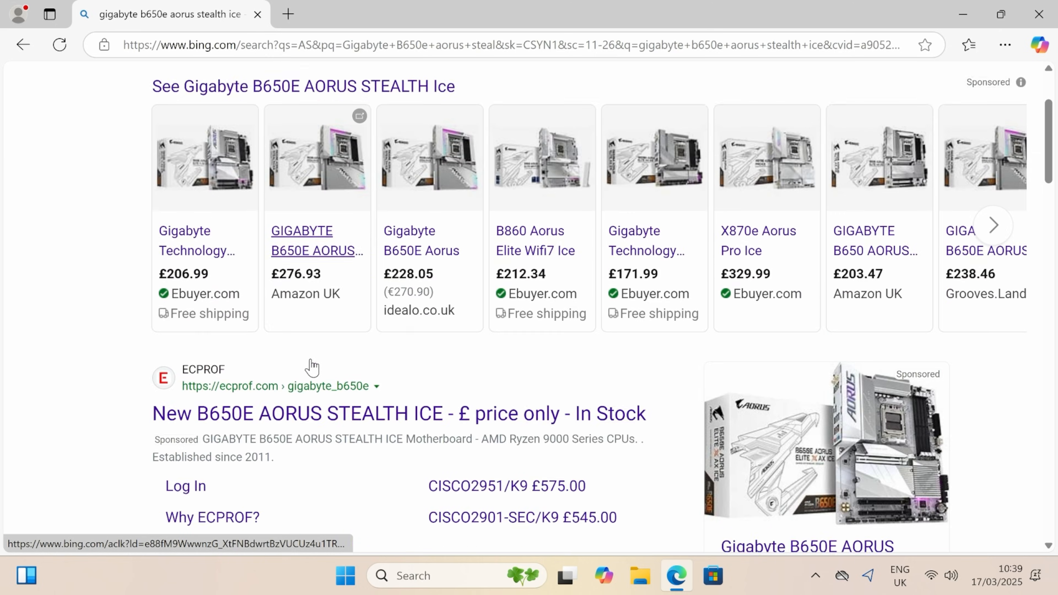
{"action": "scroll", "scroll_direction": "down", "scroll_amount": 3}
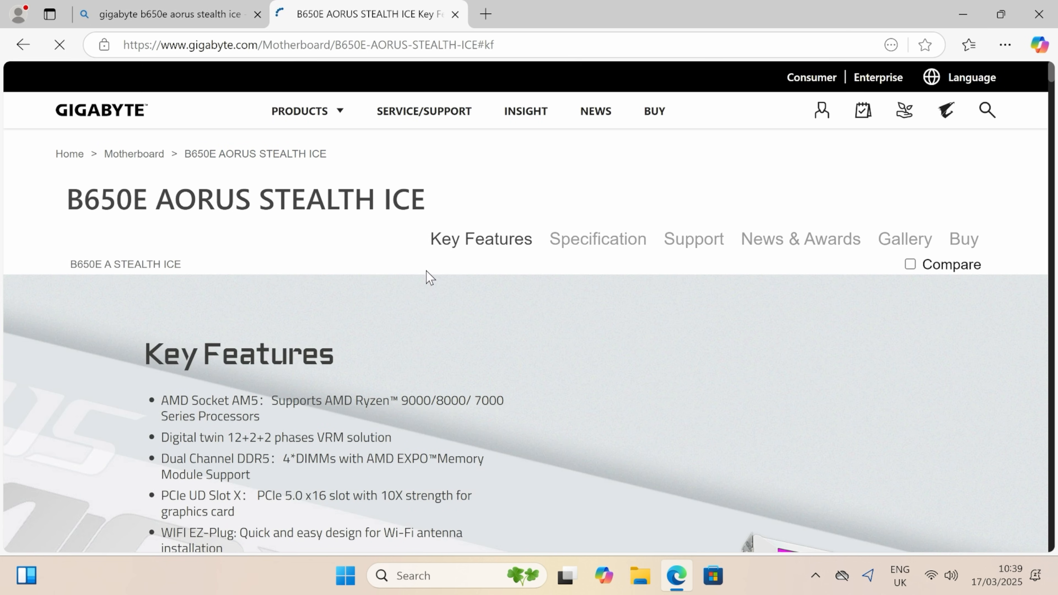
{"action": "left_click", "coordinate": [694, 239]}
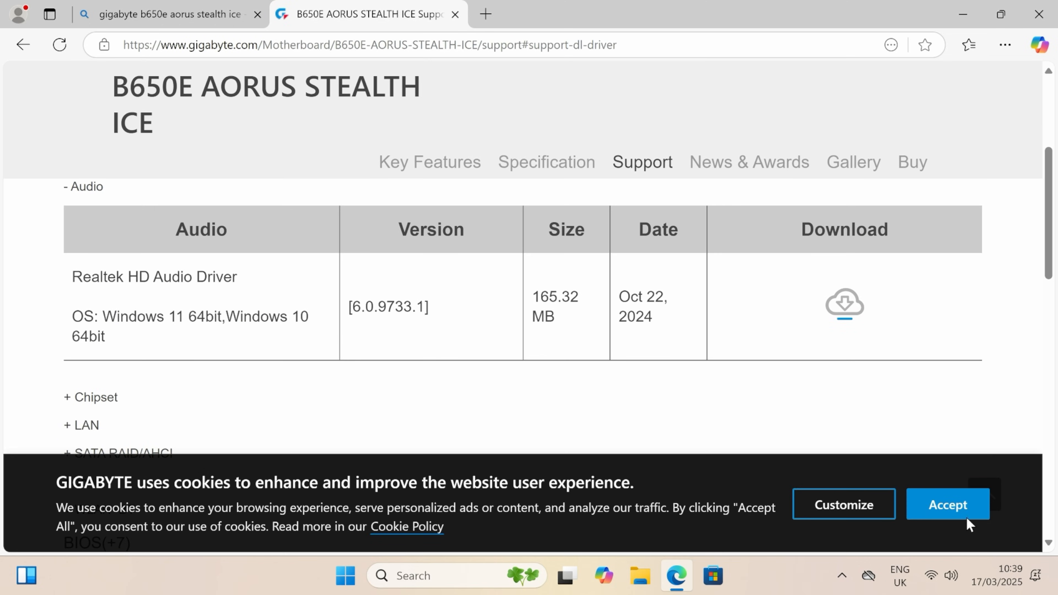
Accept cookies and expand WLAN+BT to show the MediaTek Wi-Fi 7 and Bluetooth driver downloads.
{"action": "left_click", "coordinate": [947, 505]}
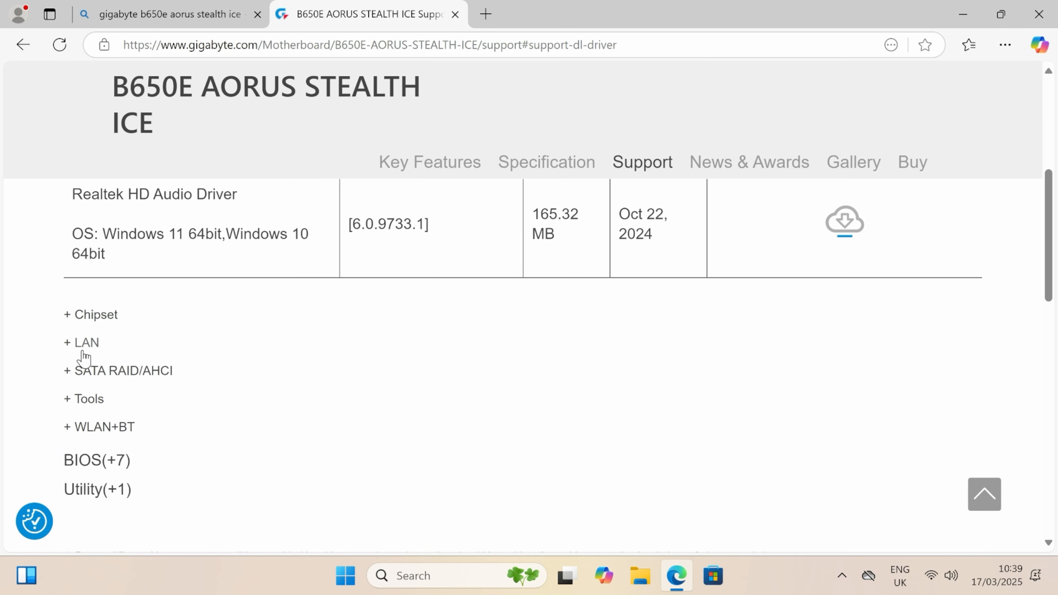
{"action": "left_click", "coordinate": [99, 427]}
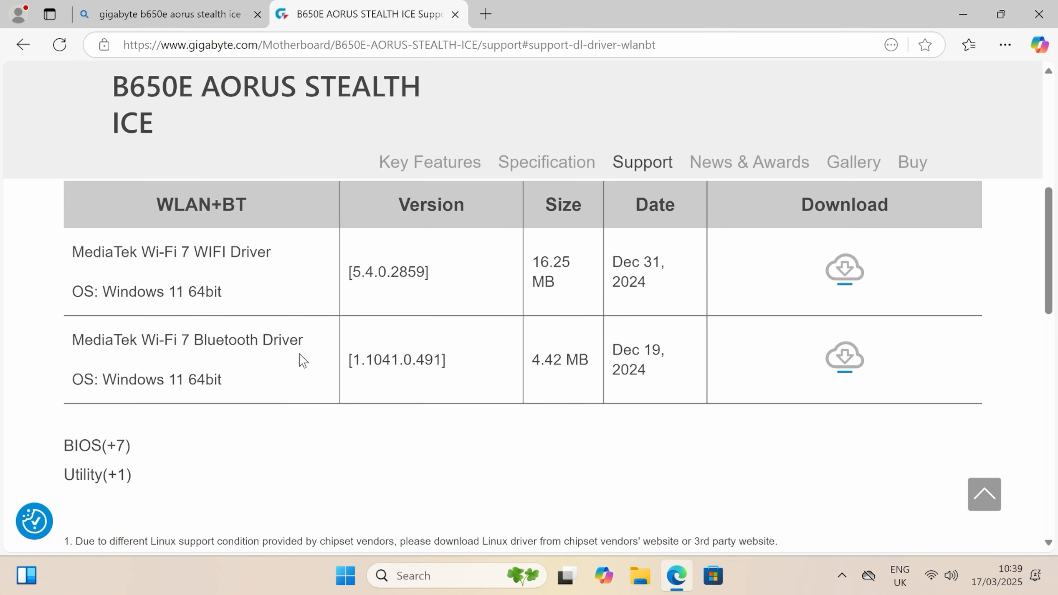
{"action": "mouse_move", "coordinate": [112, 268]}
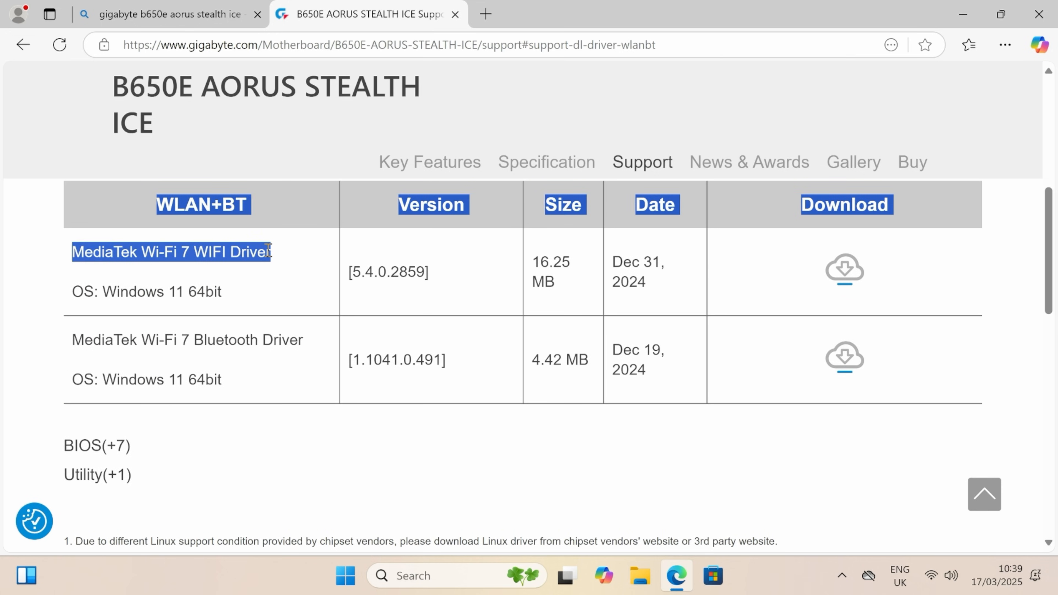
{"action": "double_click", "coordinate": [283, 340]}
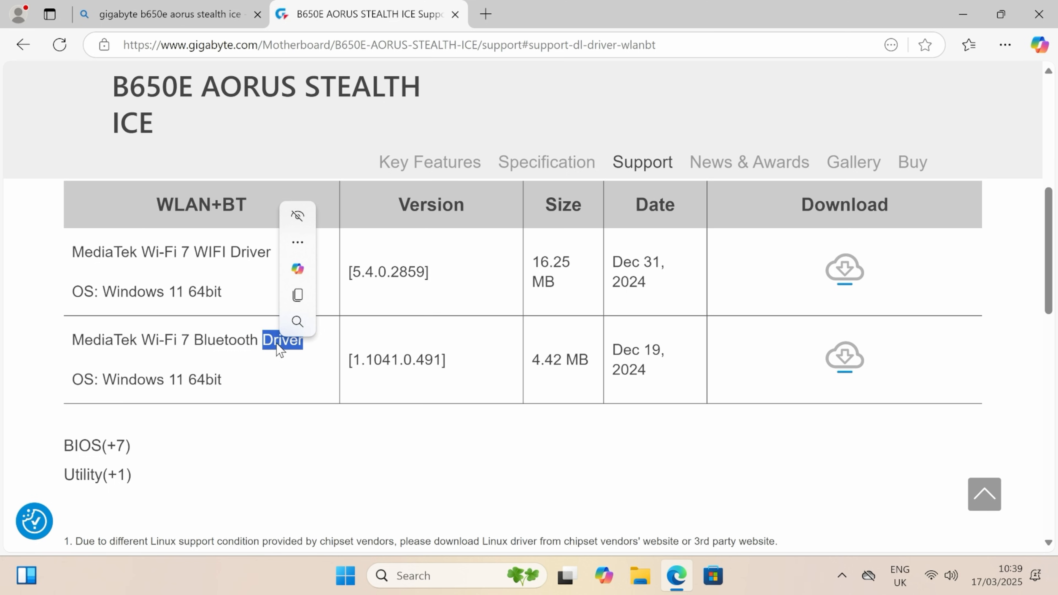